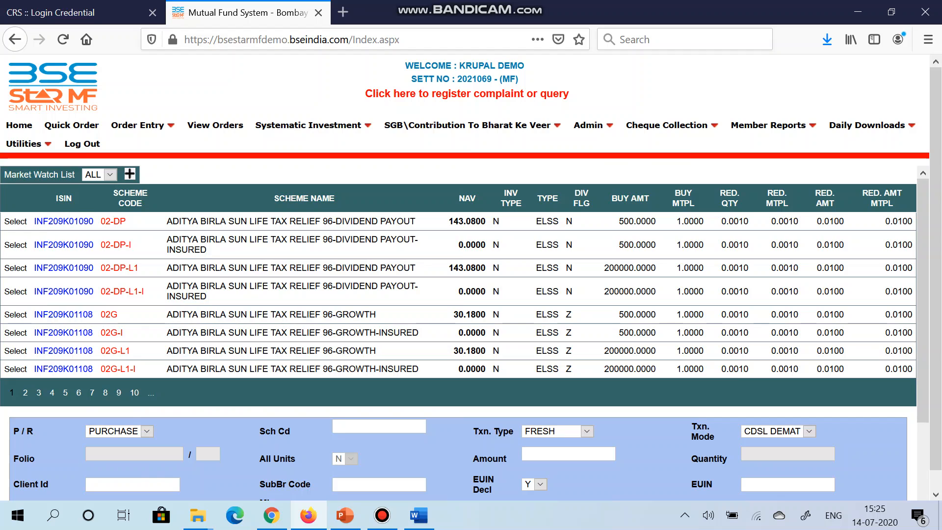
# - Navigate via Admin > Client Details to the AOF / FATCA Download page
pyautogui.click(589, 125)
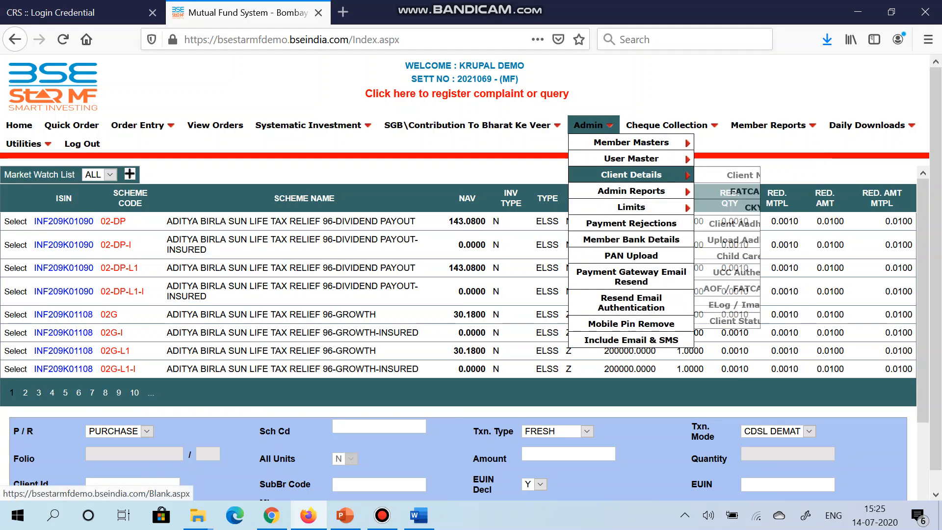
pyautogui.moveTo(630, 175)
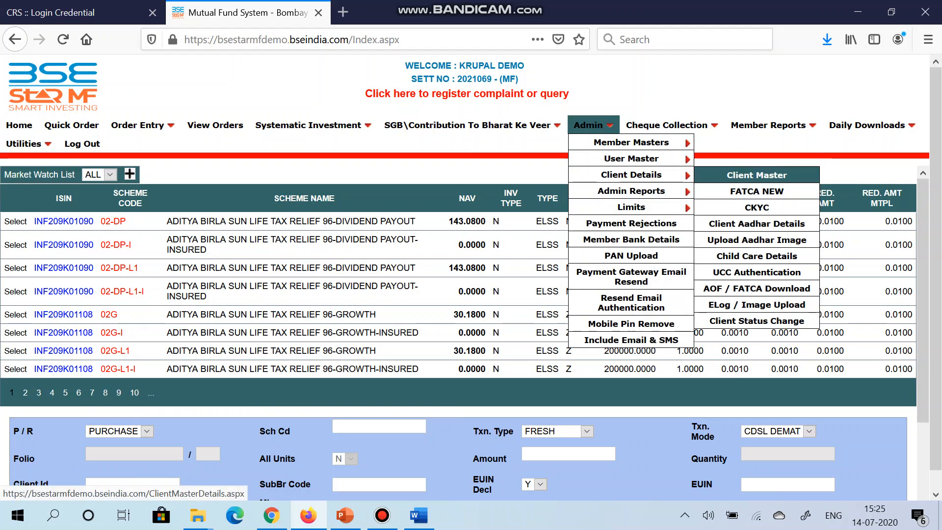
pyautogui.moveTo(757, 288)
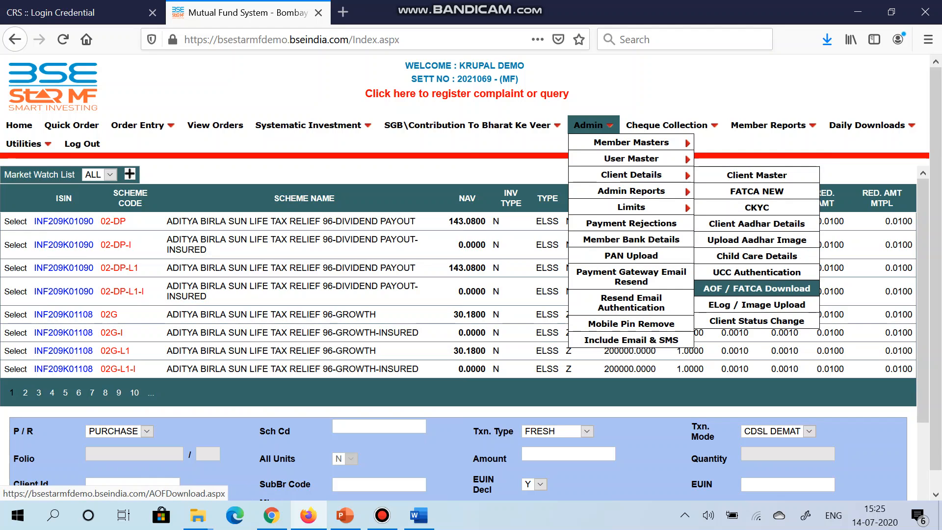
pyautogui.click(757, 288)
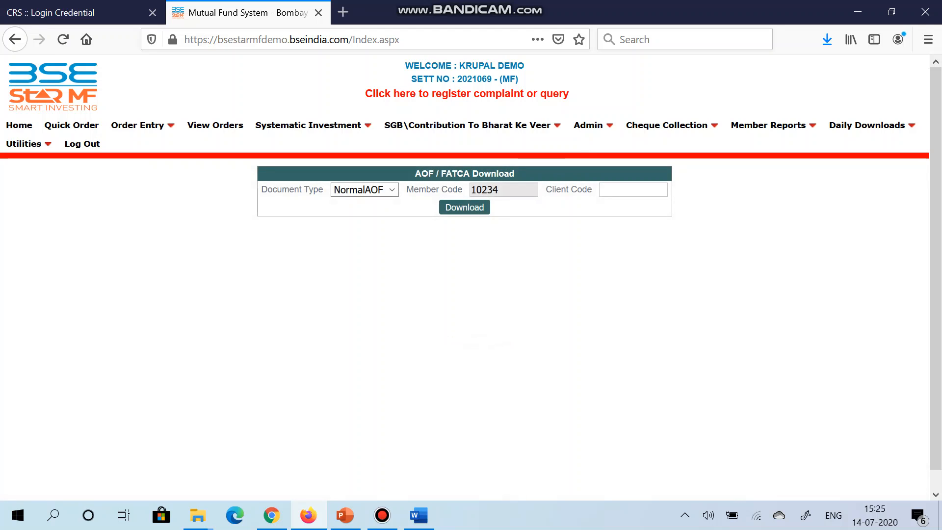
# - Download the normal AOF PDF for client test0004 and open it with Adobe Acrobat Reader
pyautogui.write('t')
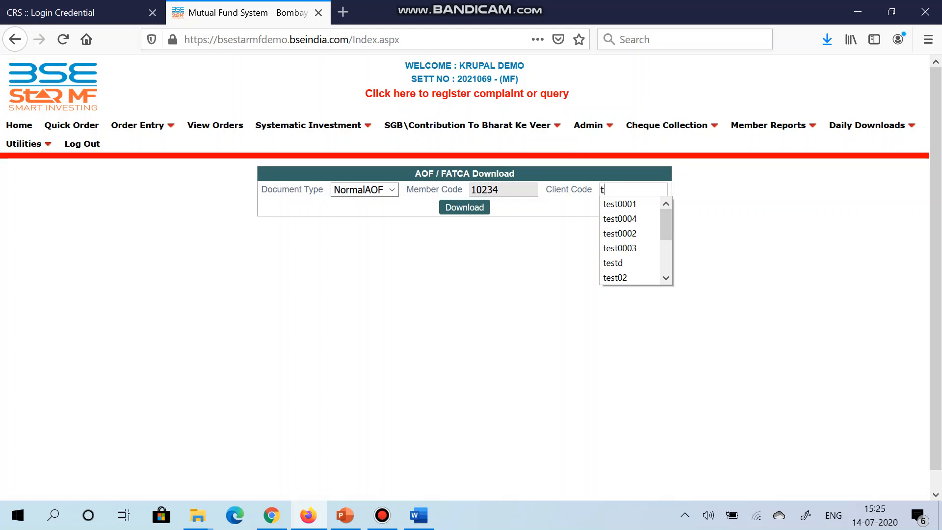
pyautogui.write('est000')
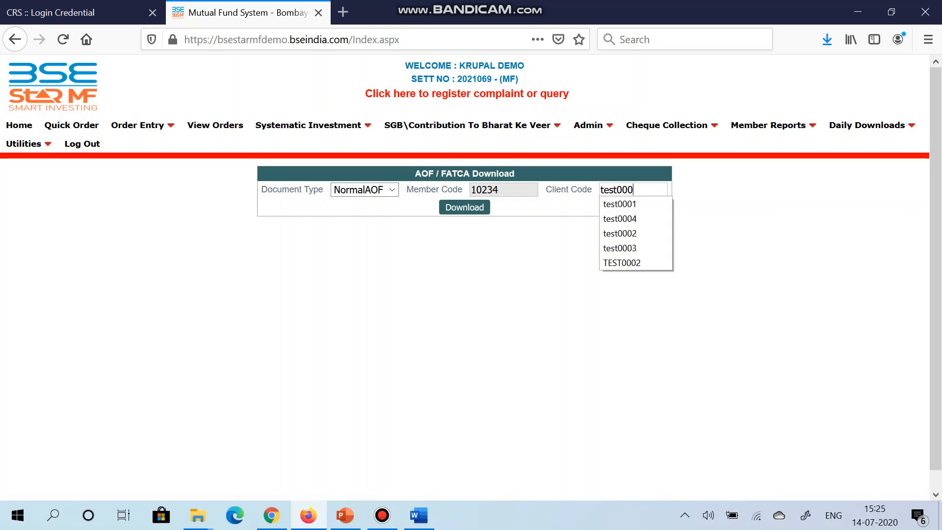
pyautogui.click(619, 219)
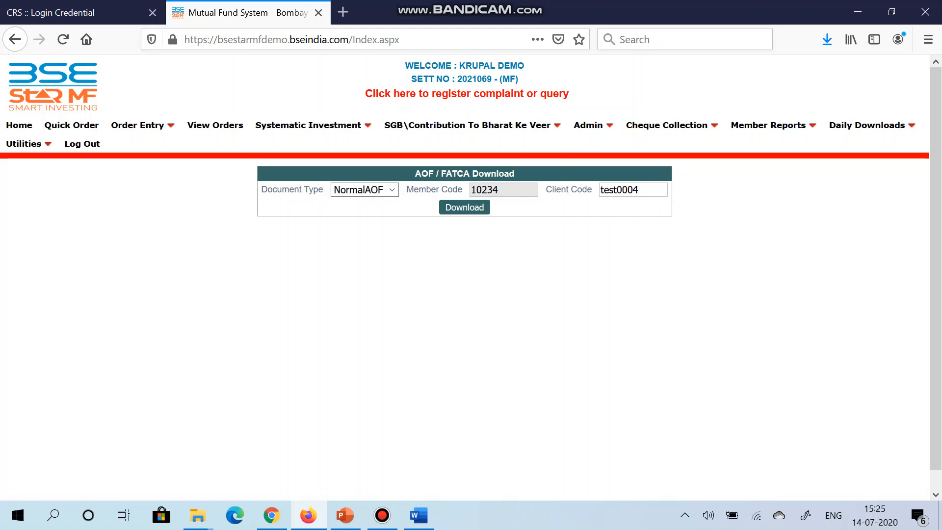
pyautogui.click(464, 208)
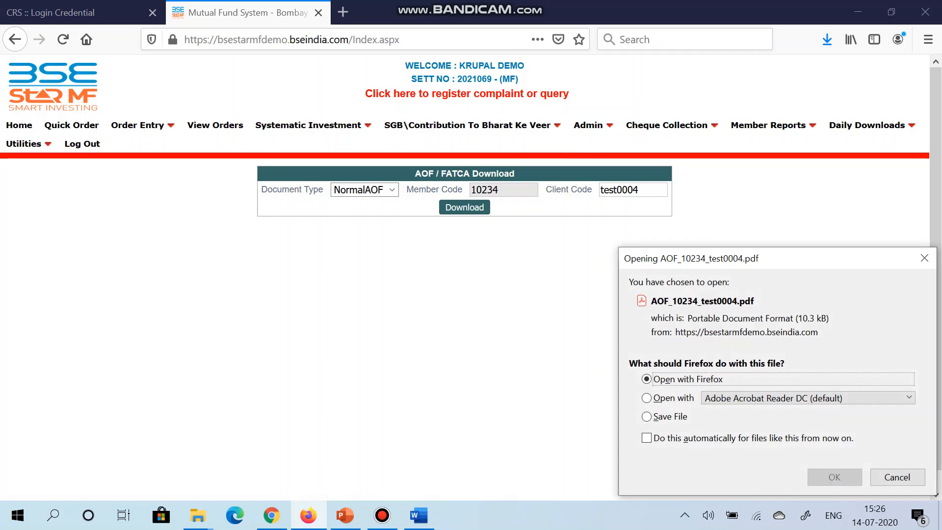
pyautogui.click(647, 397)
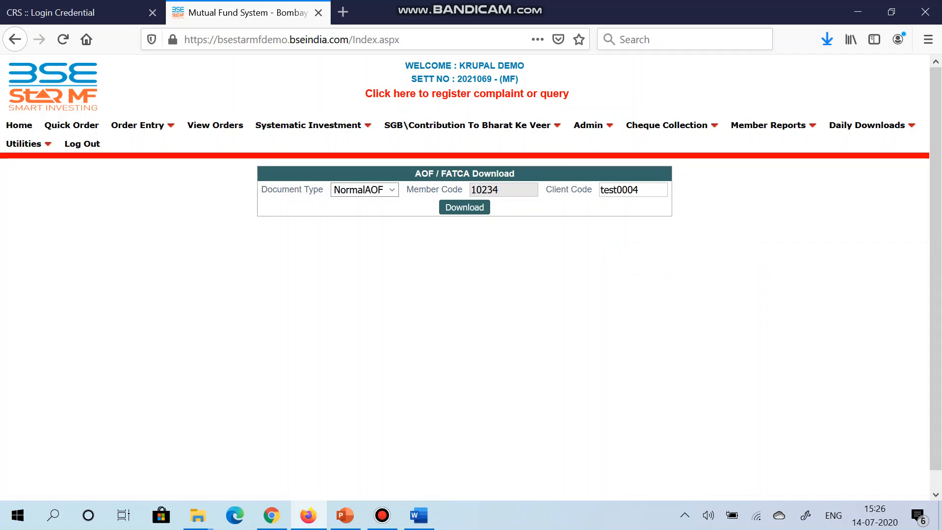
# - Review the test0004 AOF PDF down to the Declaration and Signature section and back to the top
pyautogui.click(464, 207)
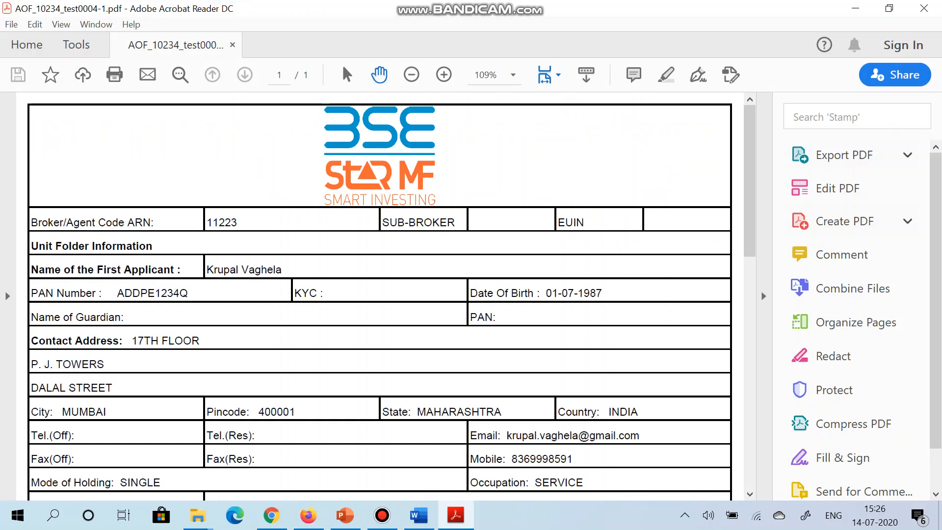
pyautogui.click(925, 154)
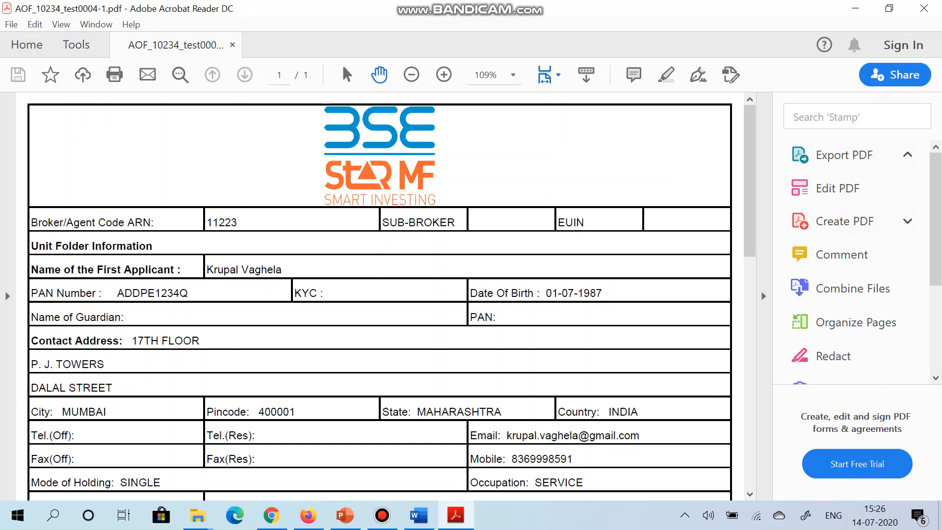
pyautogui.scroll(-3)
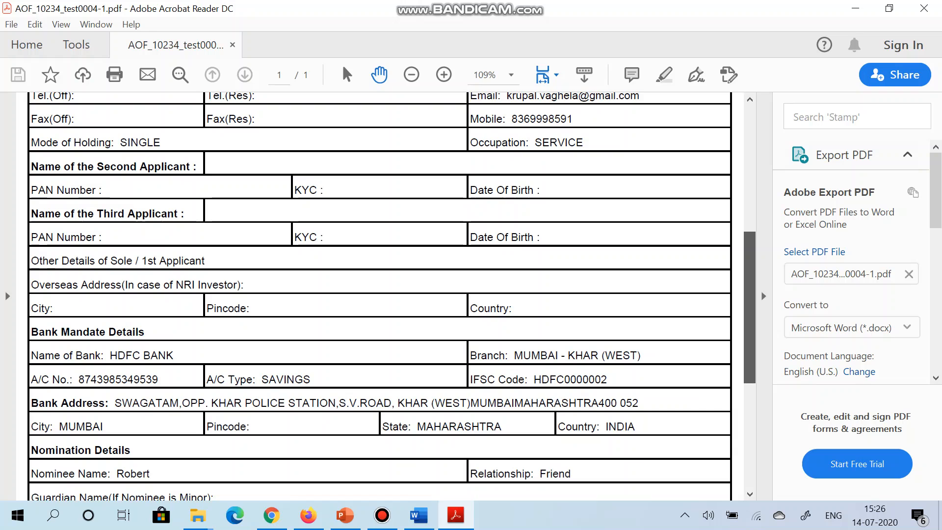
pyautogui.scroll(-3)
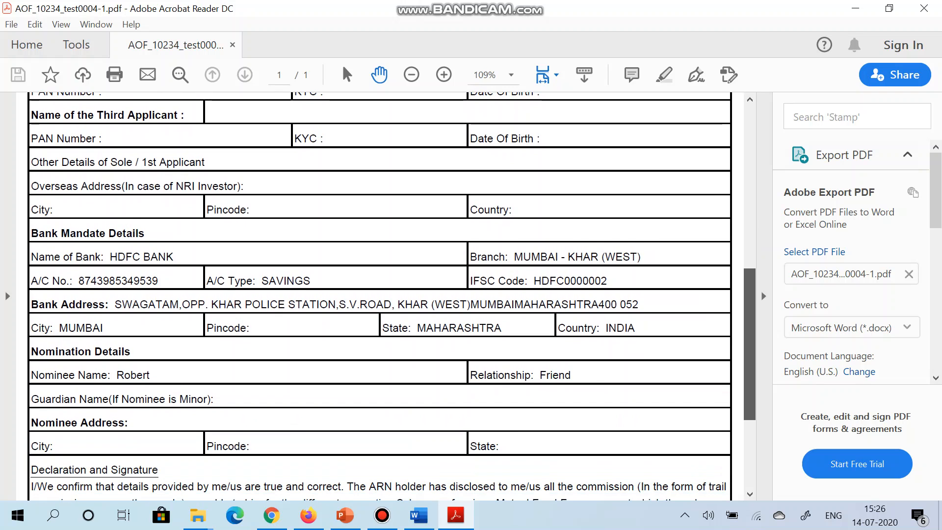
pyautogui.scroll(-3)
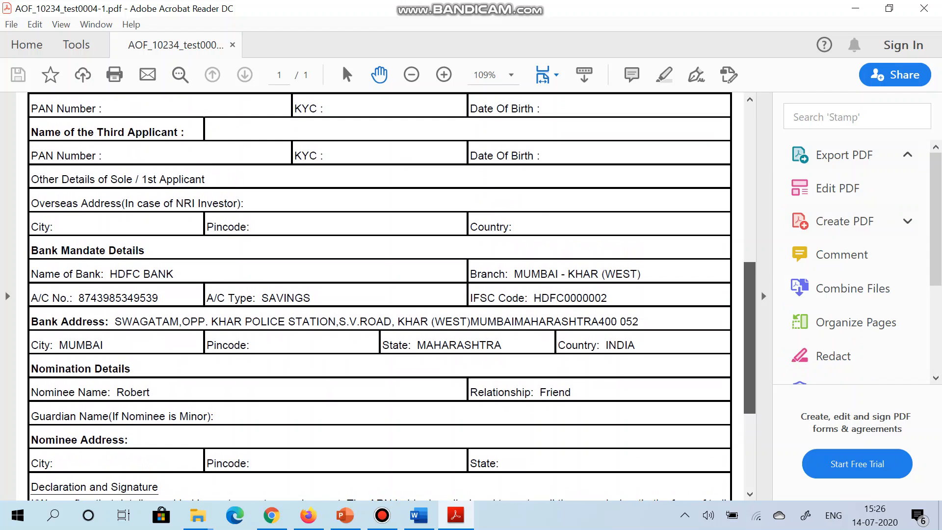
pyautogui.click(844, 154)
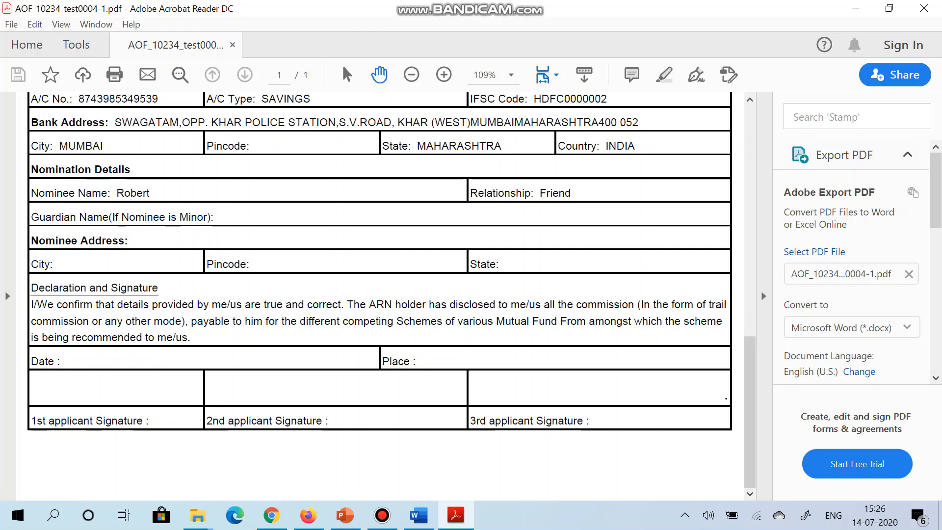
pyautogui.scroll(3)
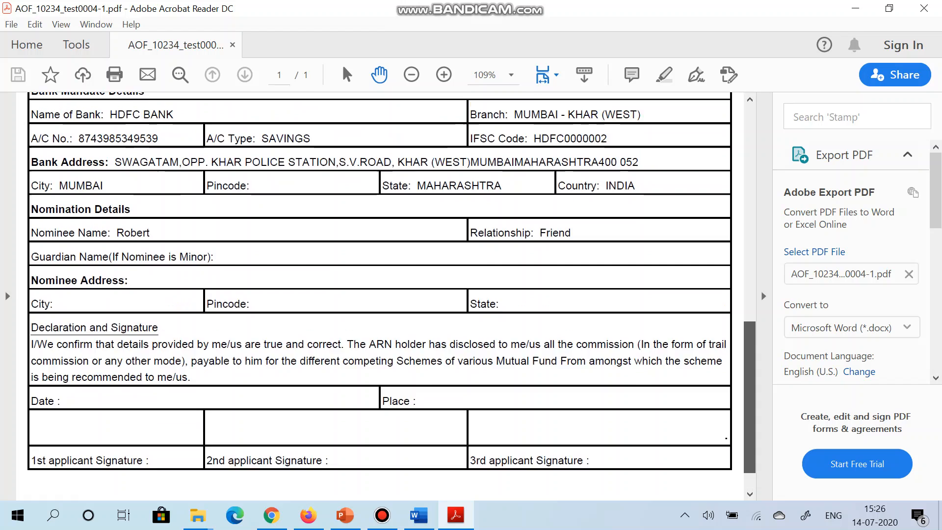
pyautogui.scroll(3)
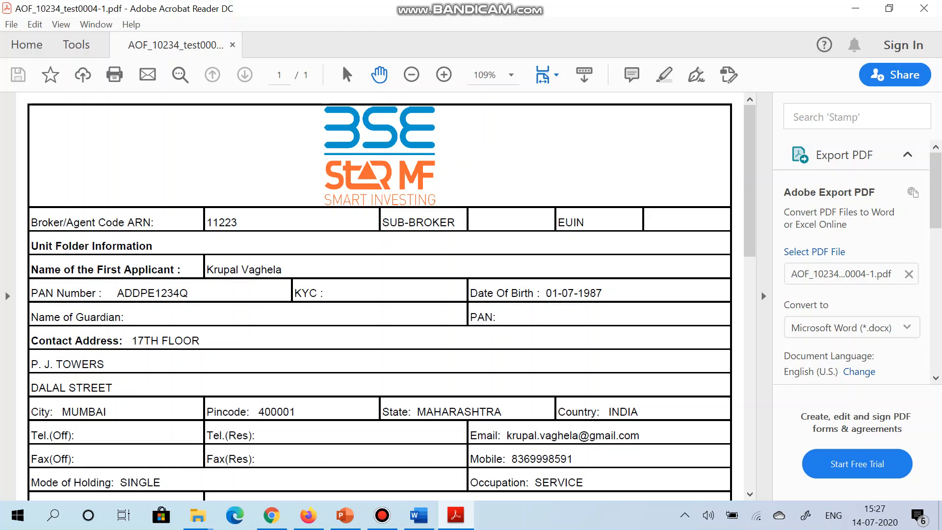
pyautogui.click(417, 516)
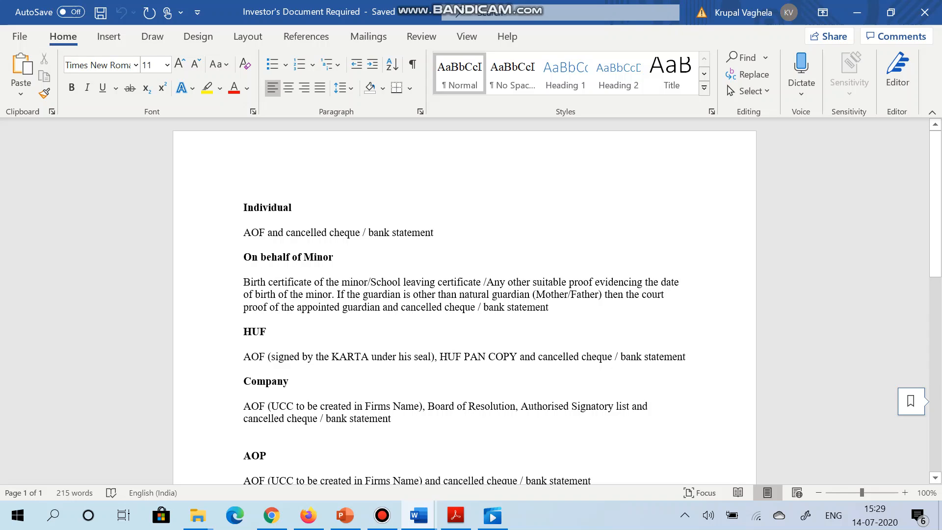
# - Read through the Investor's Document Required list from Individual to LLP and back to Individual
pyautogui.click(244, 221)
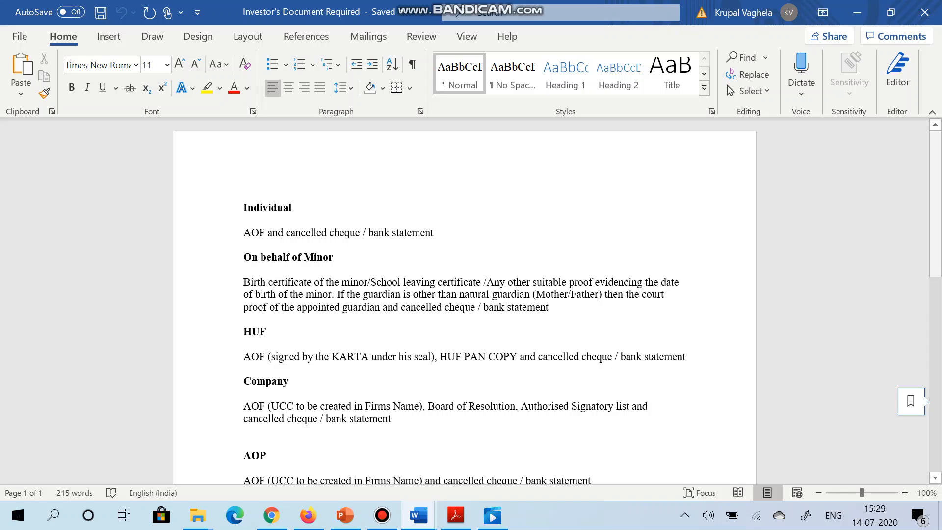
pyautogui.scroll(-3)
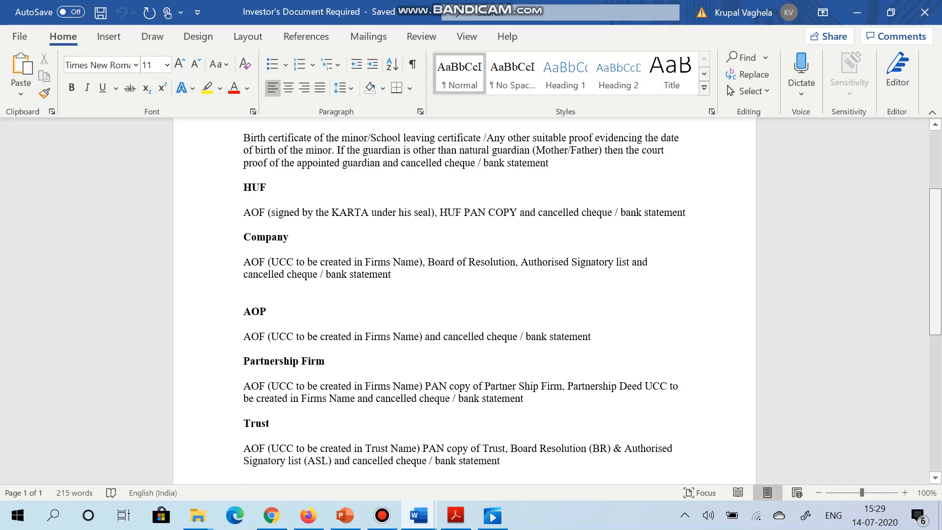
pyautogui.scroll(-3)
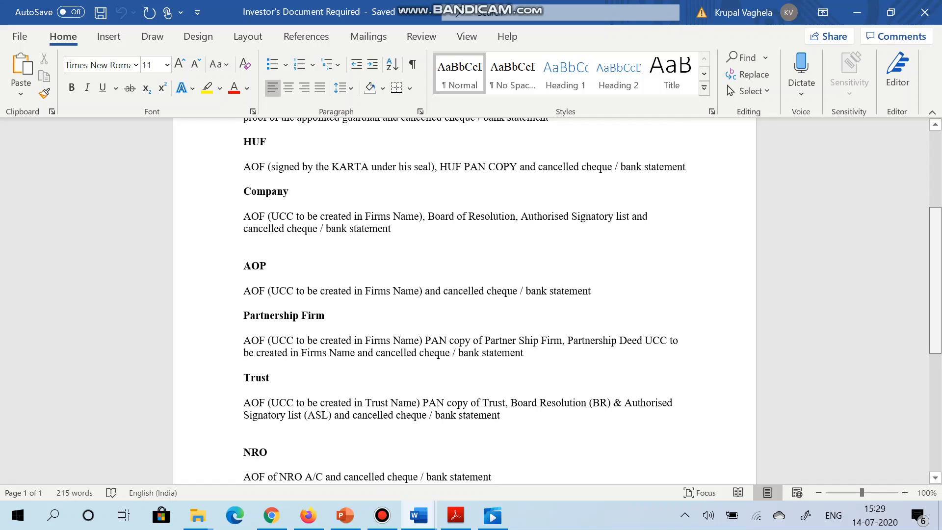
pyautogui.scroll(-3)
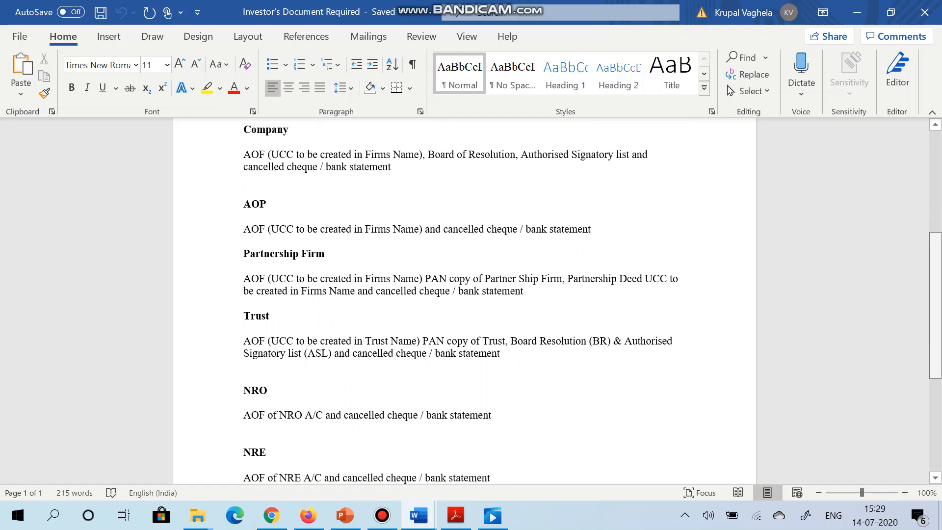
pyautogui.scroll(-3)
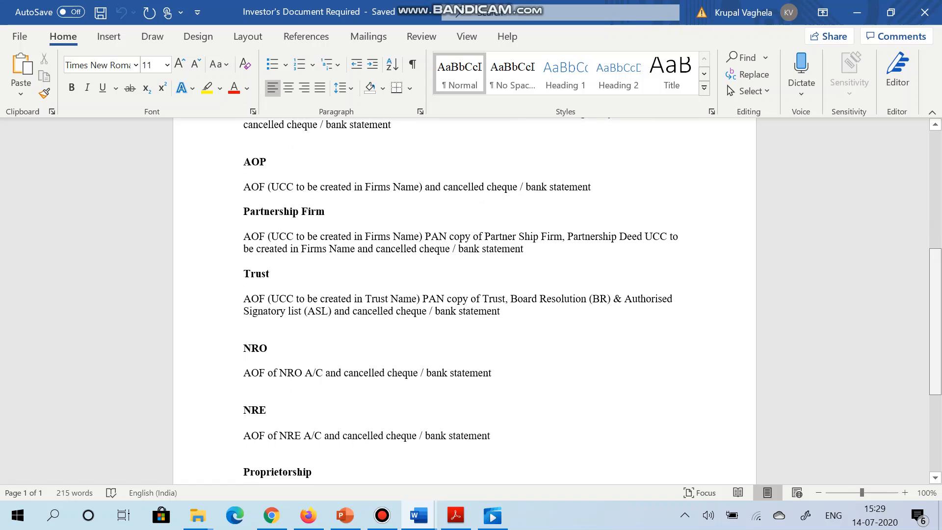
pyautogui.scroll(-3)
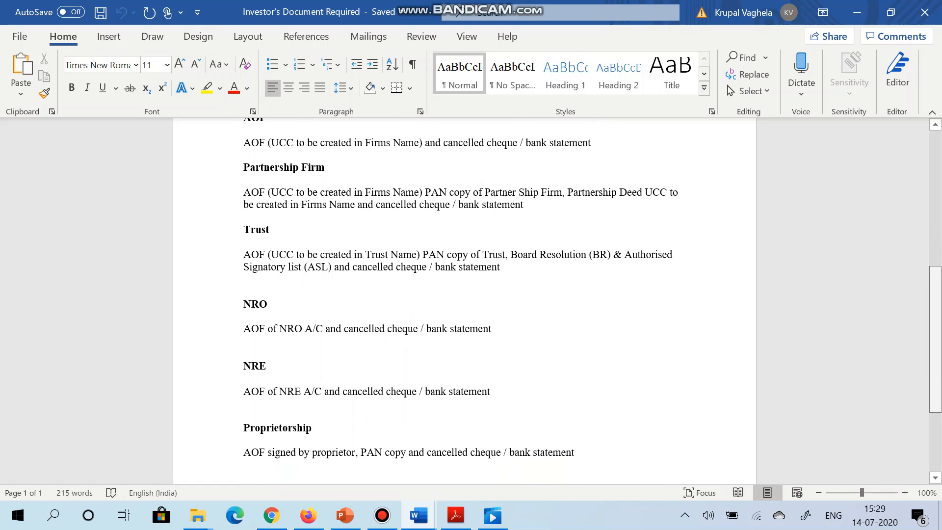
pyautogui.scroll(-3)
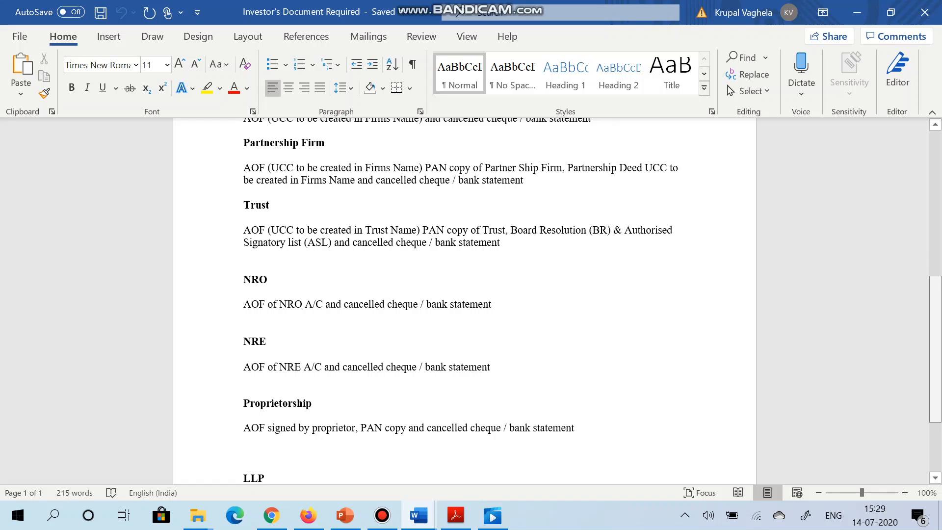
pyautogui.scroll(-3)
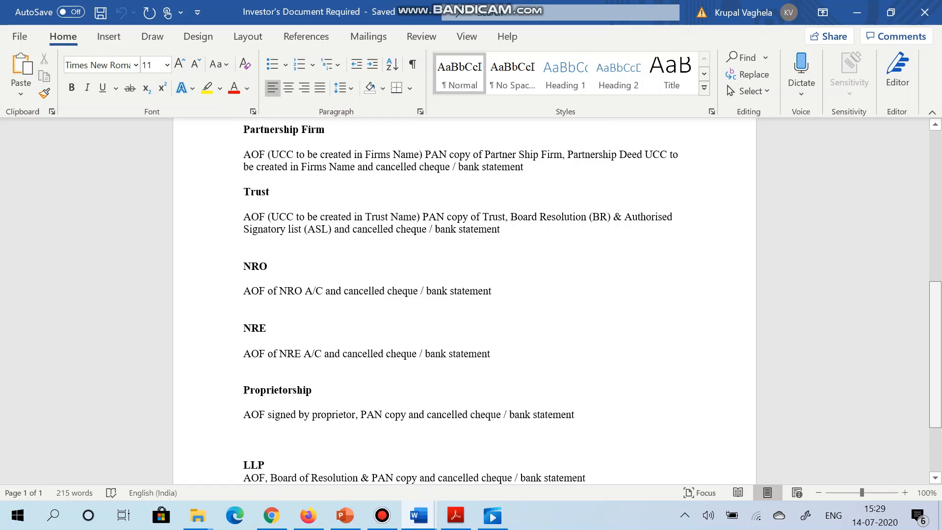
pyautogui.scroll(-3)
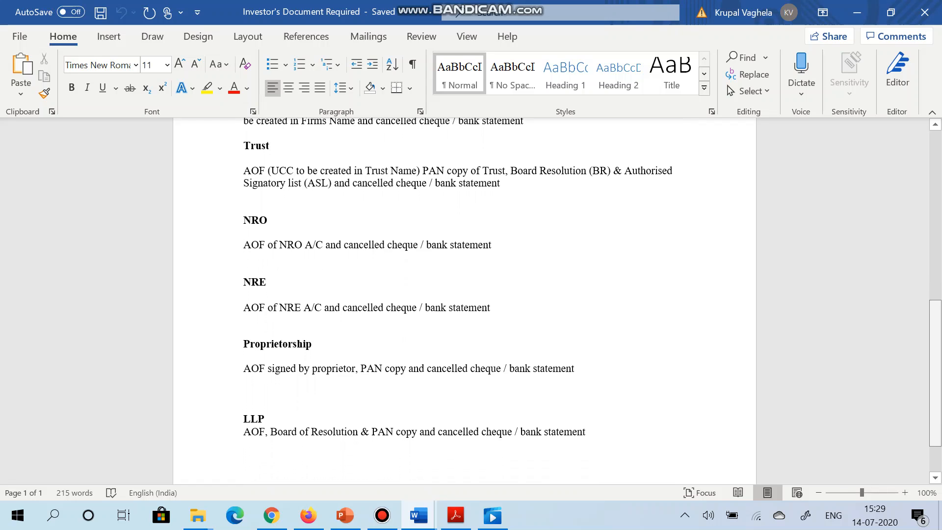
pyautogui.scroll(3)
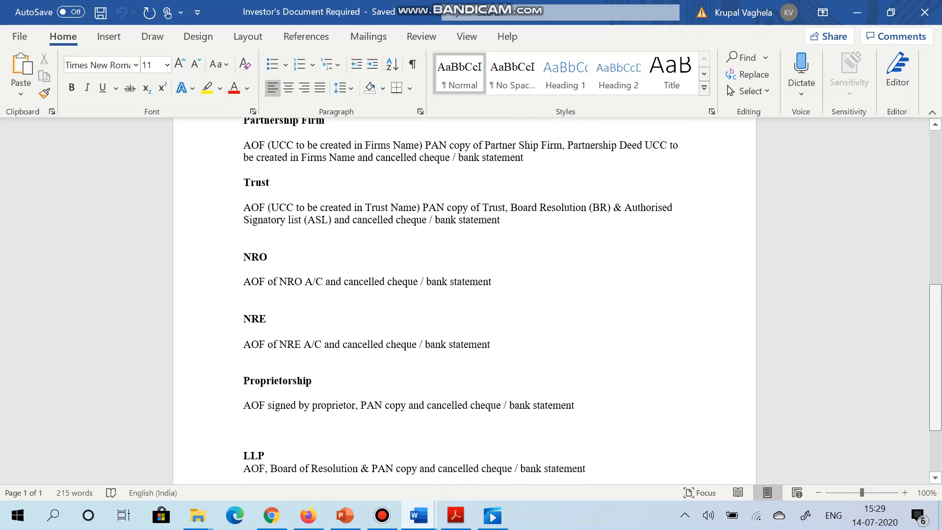
pyautogui.scroll(3)
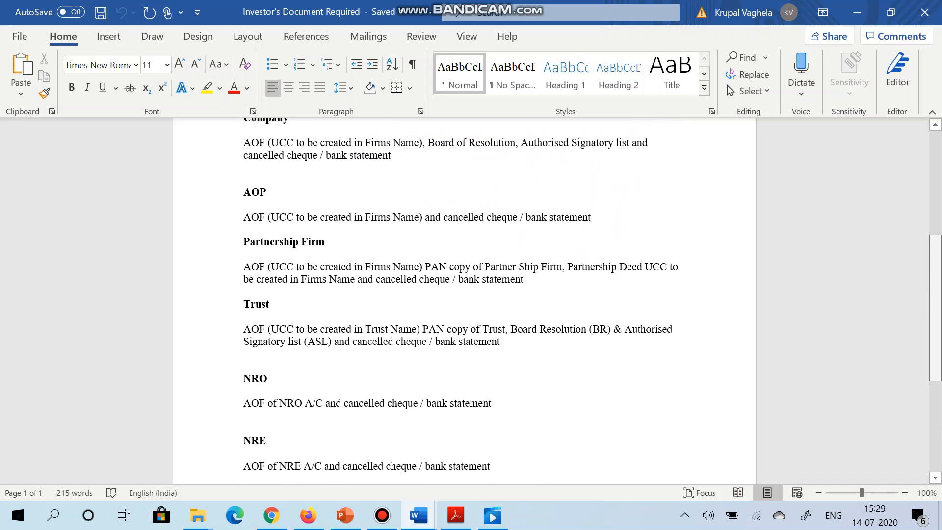
pyautogui.scroll(3)
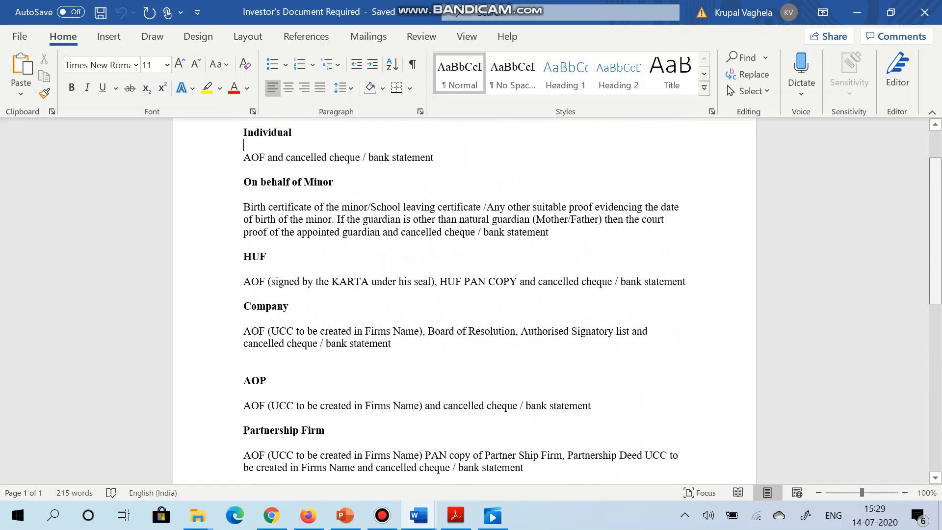
pyautogui.scroll(3)
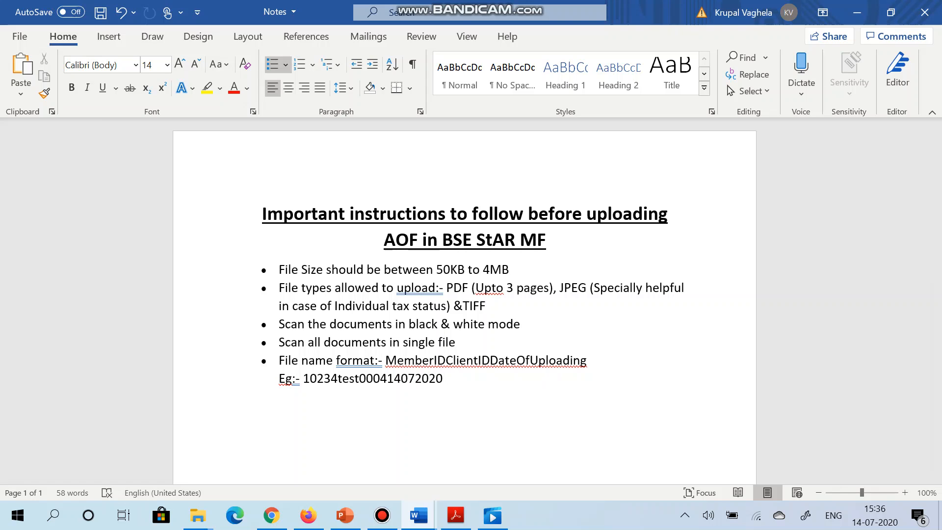
# - Return from the AOF upload notes in Word to the BSE StAR MF website
pyautogui.click(308, 516)
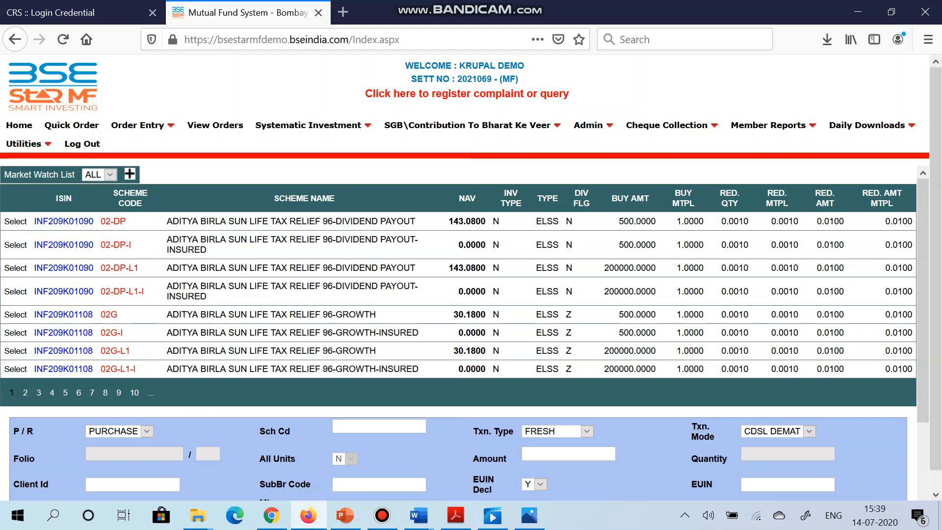
# - Load client test0004 with name and PAN on the ELog / Image Upload form
pyautogui.click(589, 124)
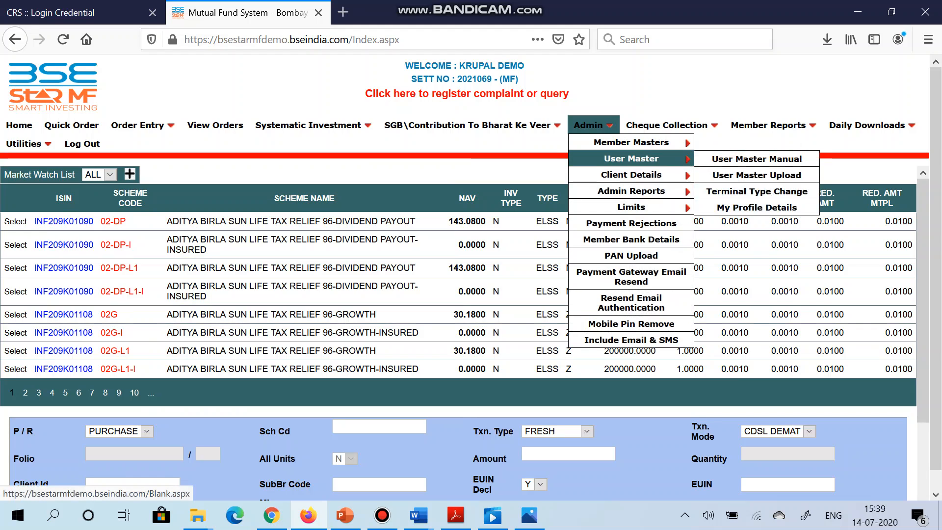
pyautogui.moveTo(627, 175)
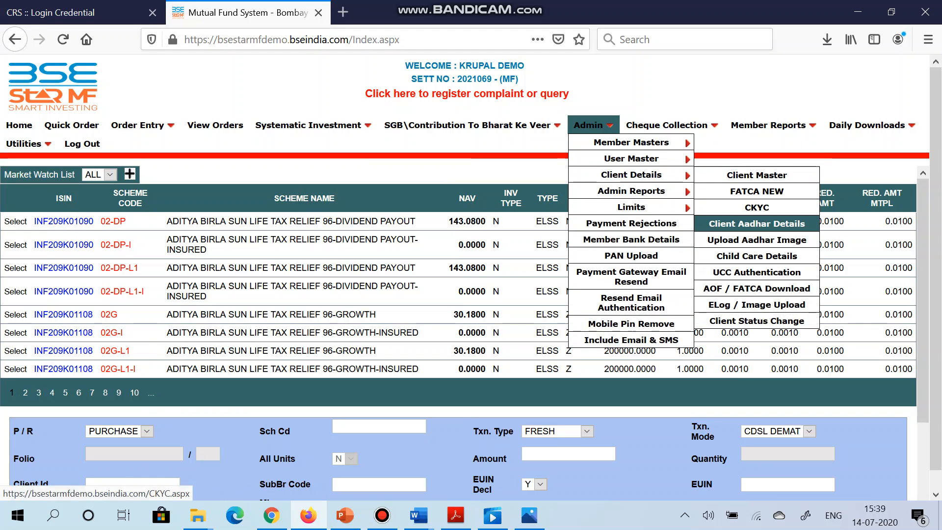
pyautogui.moveTo(756, 304)
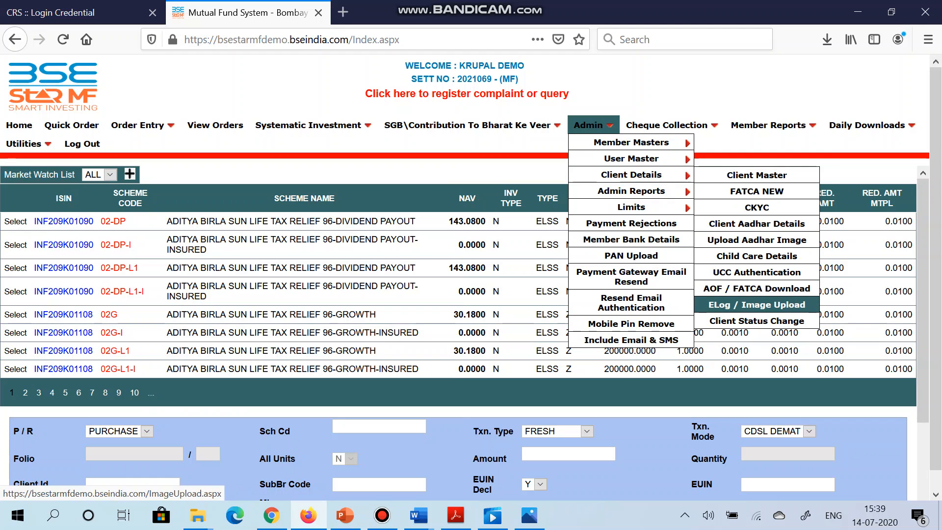
pyautogui.click(756, 304)
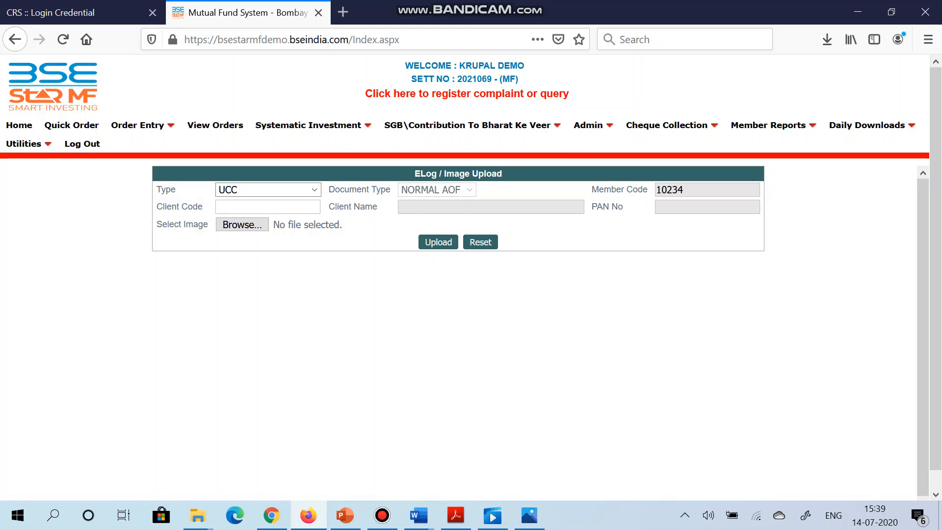
pyautogui.write('te')
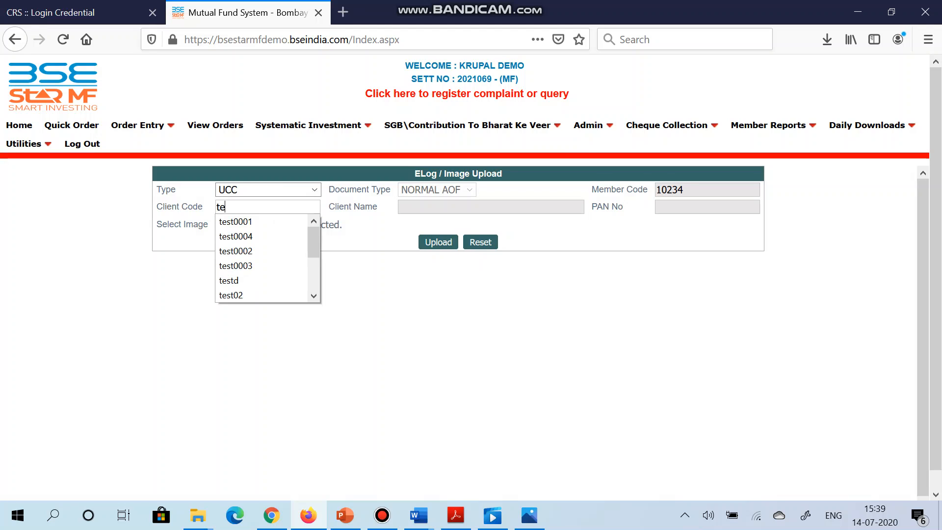
pyautogui.click(235, 221)
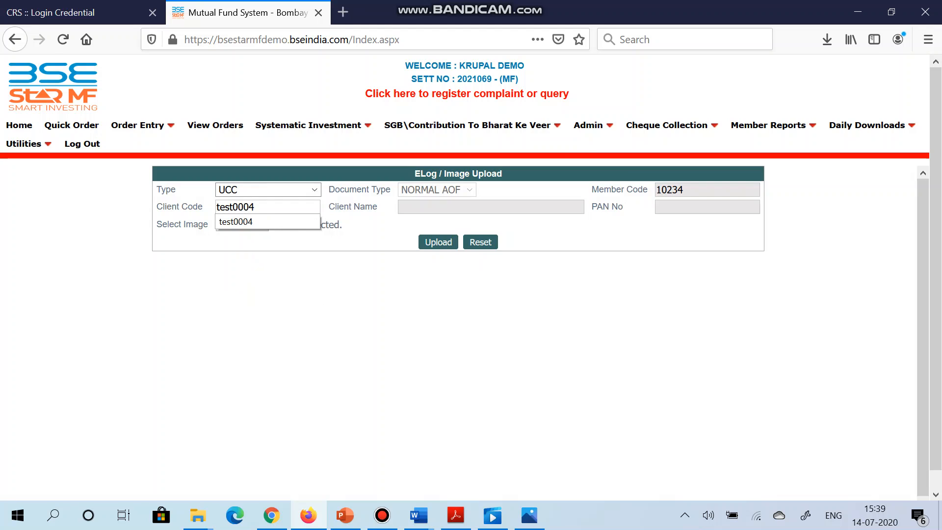
pyautogui.click(236, 221)
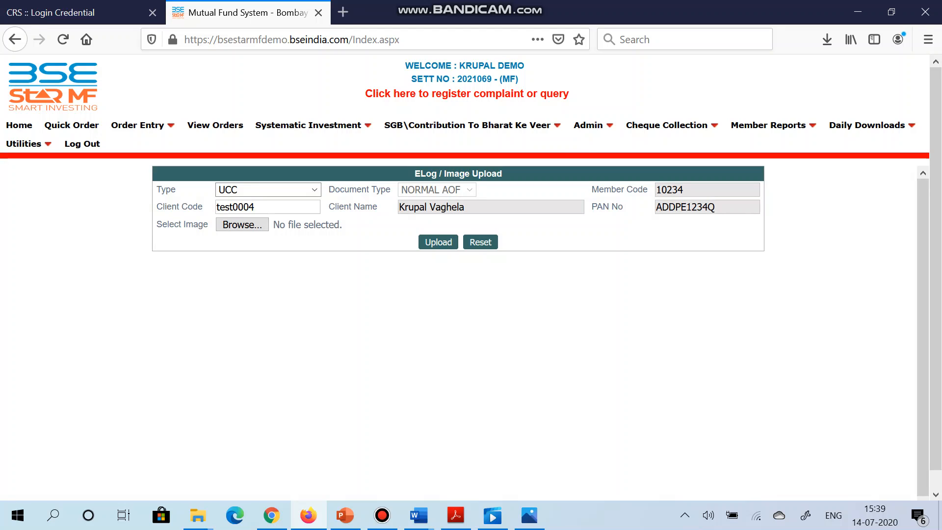
# - Upload 10234test000414072020.pdf as test0004's AOF and acknowledge the image saved message
pyautogui.click(242, 224)
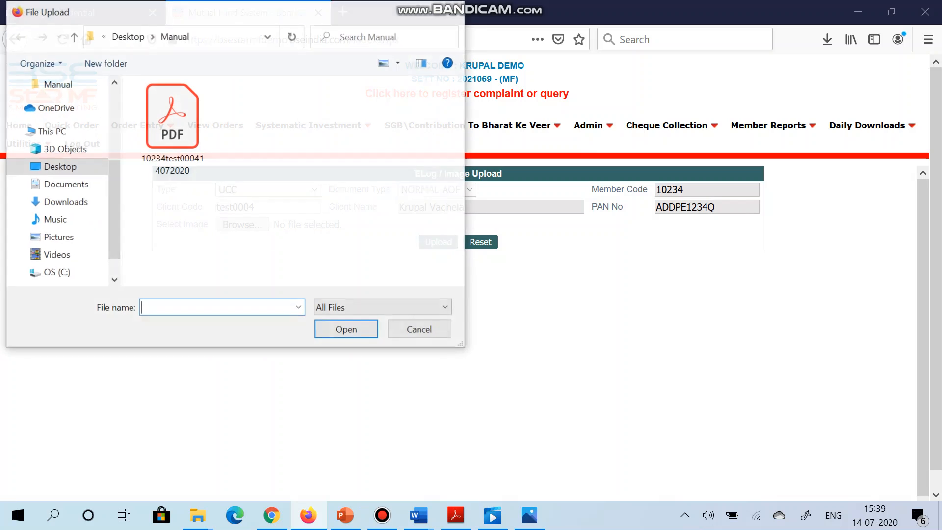
pyautogui.click(172, 117)
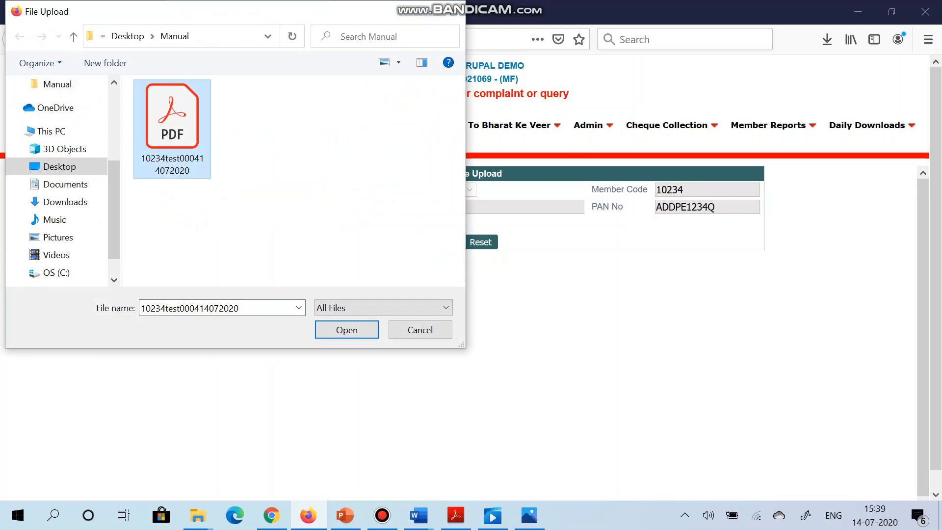
pyautogui.moveTo(172, 116)
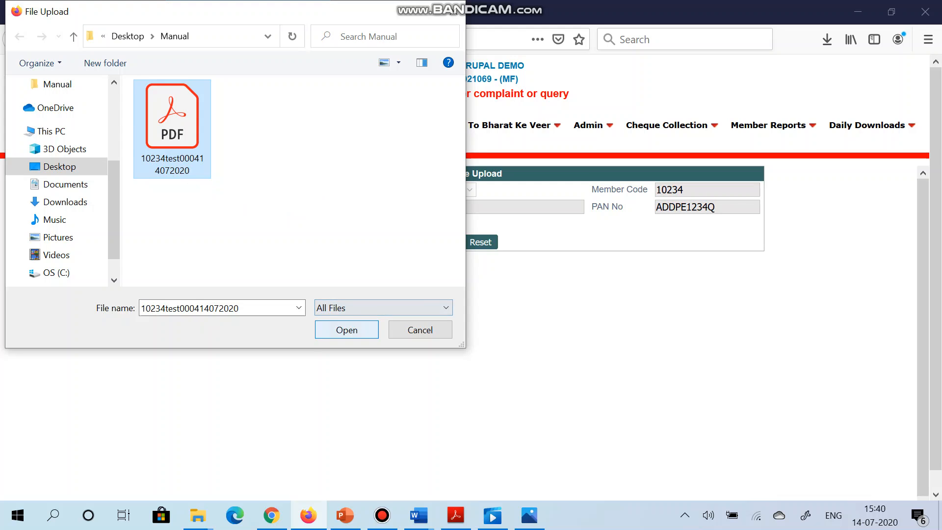
pyautogui.click(346, 330)
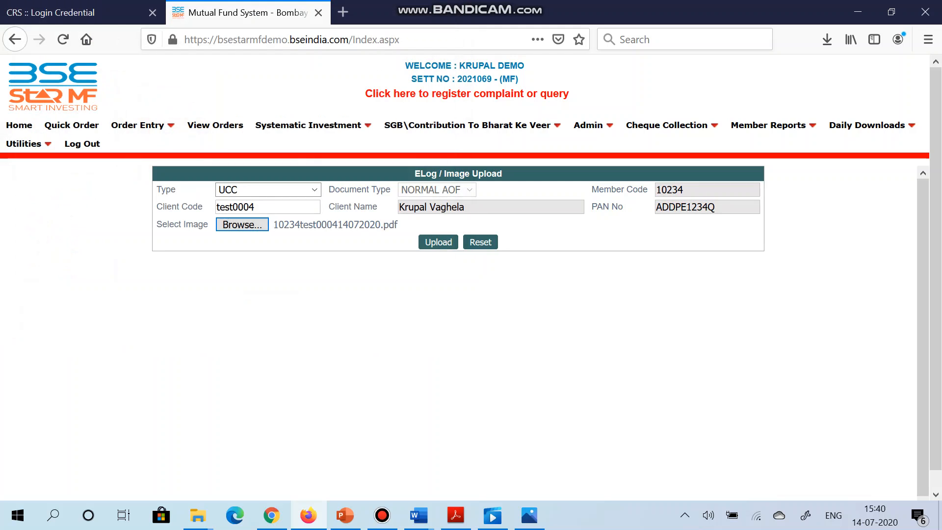
pyautogui.click(438, 241)
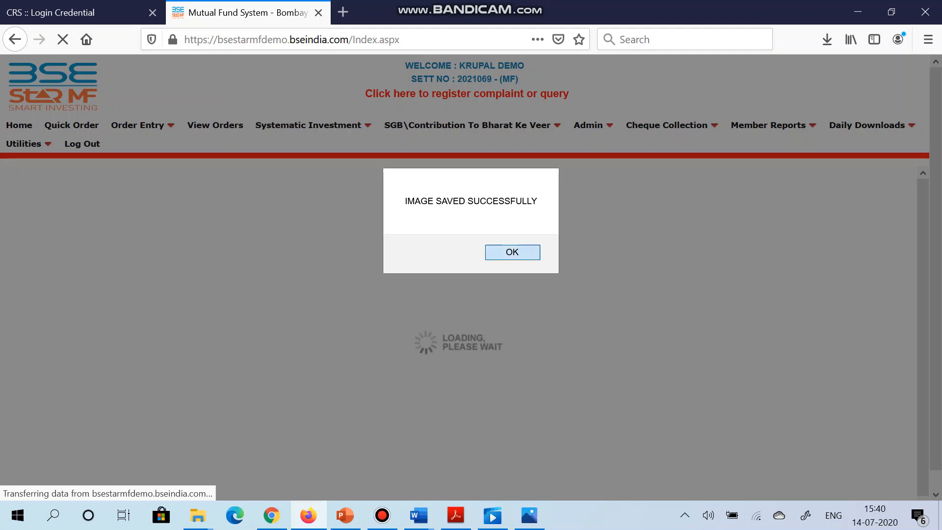
pyautogui.click(512, 253)
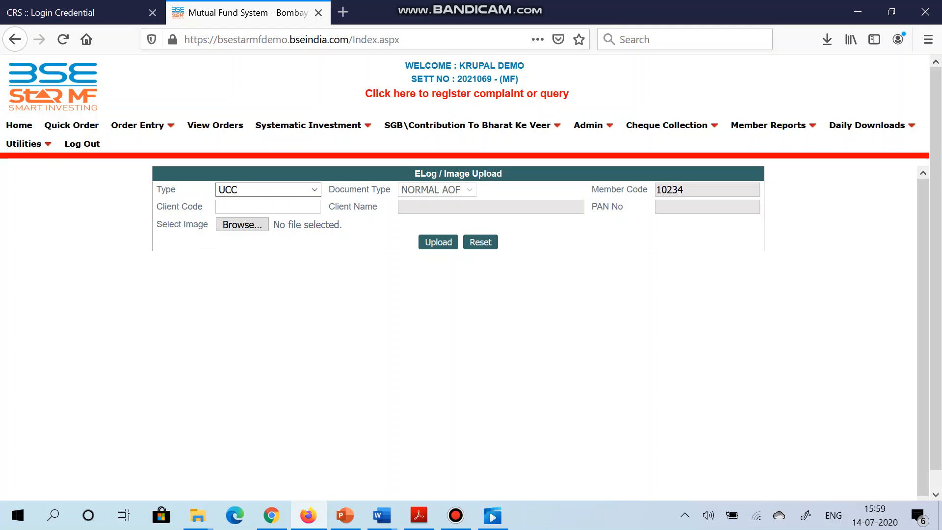
# - Show the Daily Downloads member reports list including ELog / Image Upload Report
pyautogui.click(866, 124)
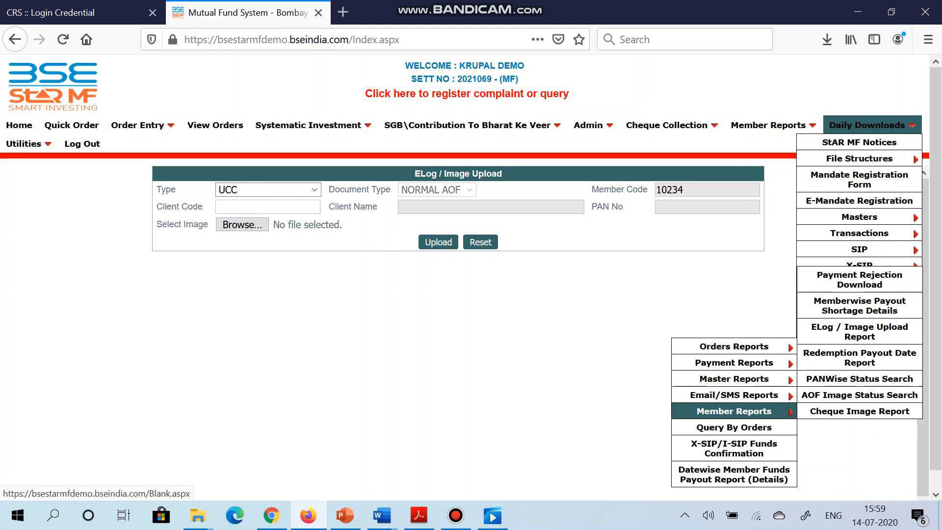
pyautogui.moveTo(860, 332)
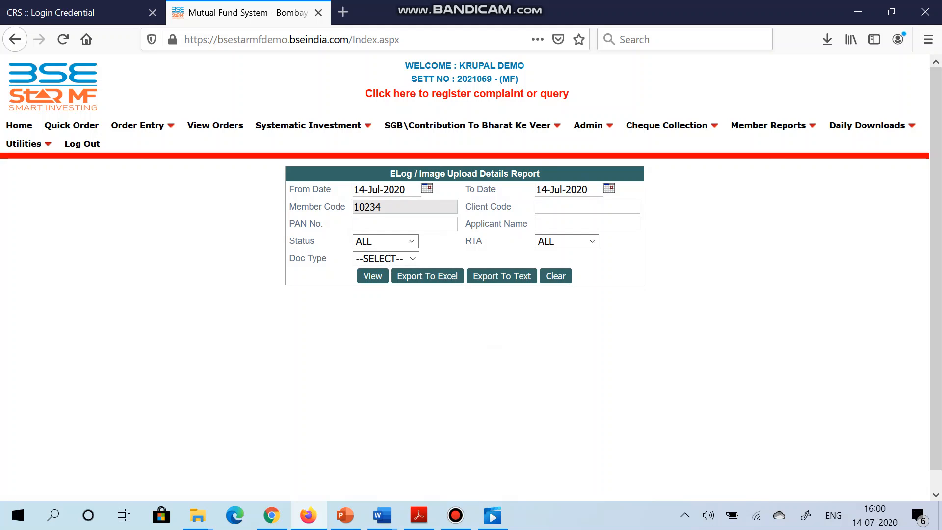
# - View the AOF upload report for client test0004 showing 'Uploaded - Ready to invest'
pyautogui.write('test0')
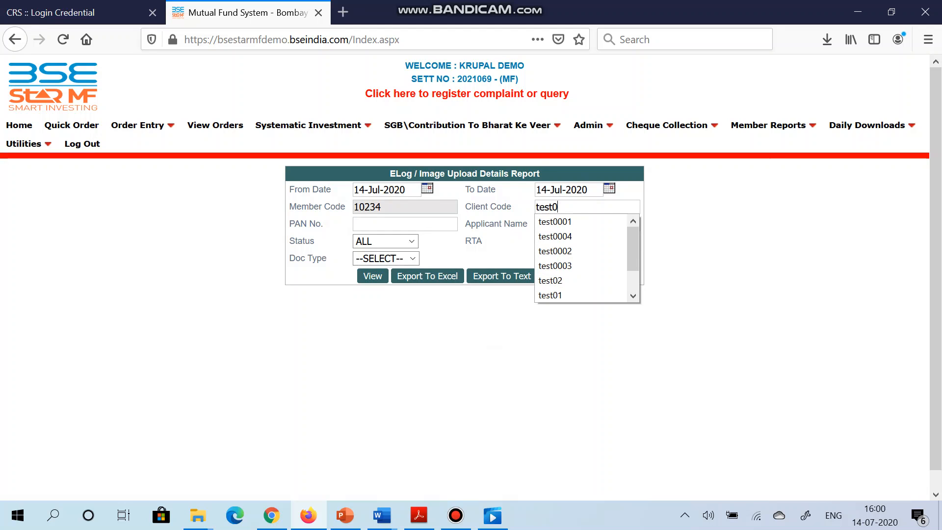
pyautogui.click(554, 237)
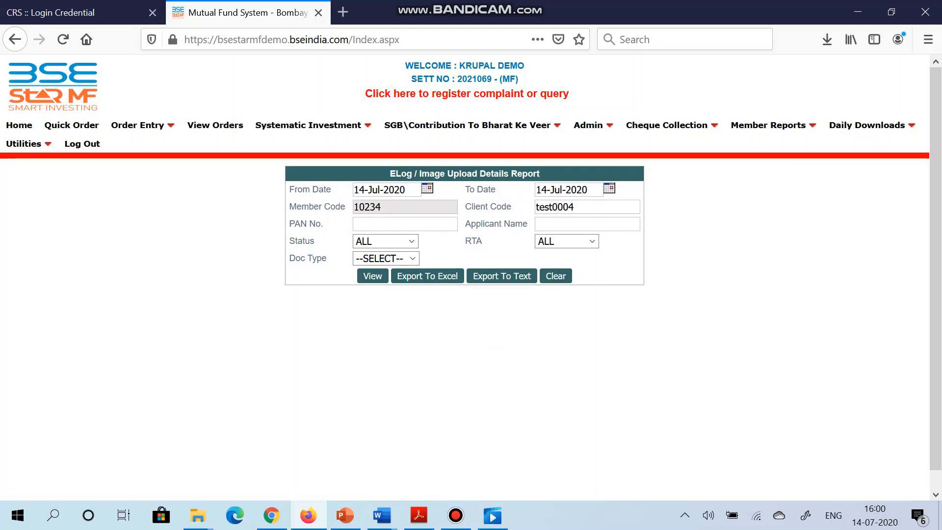
pyautogui.click(385, 258)
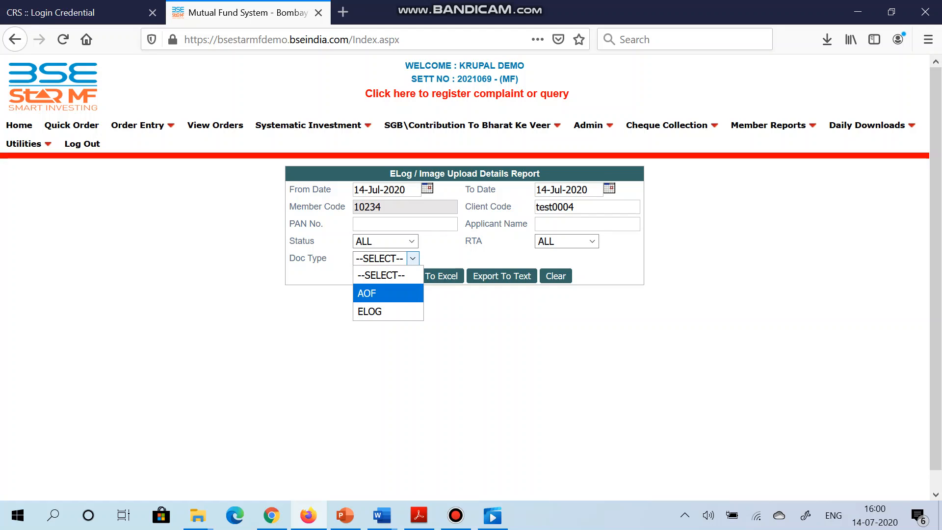
pyautogui.click(366, 294)
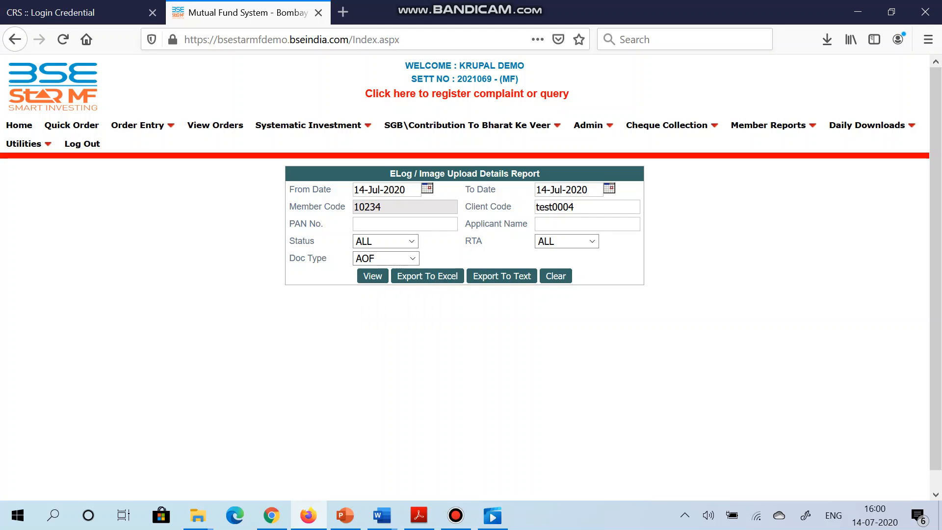
pyautogui.click(372, 276)
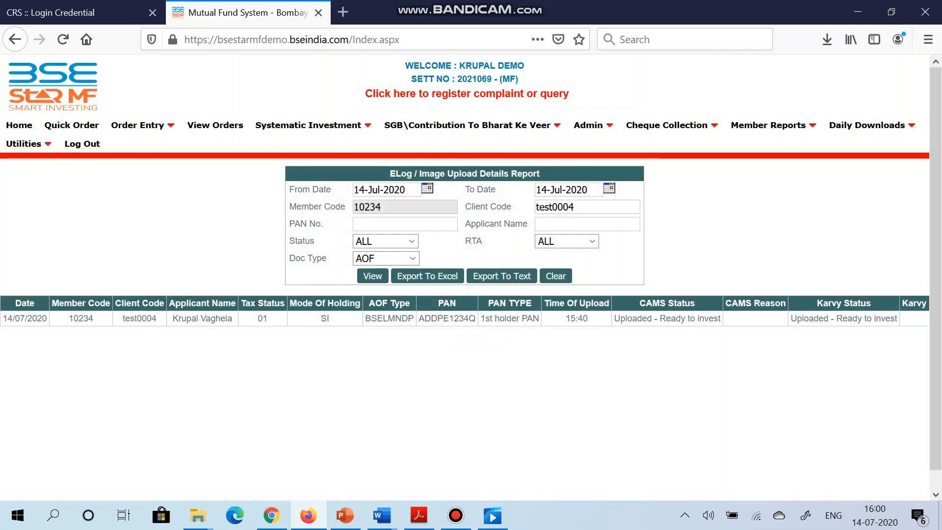